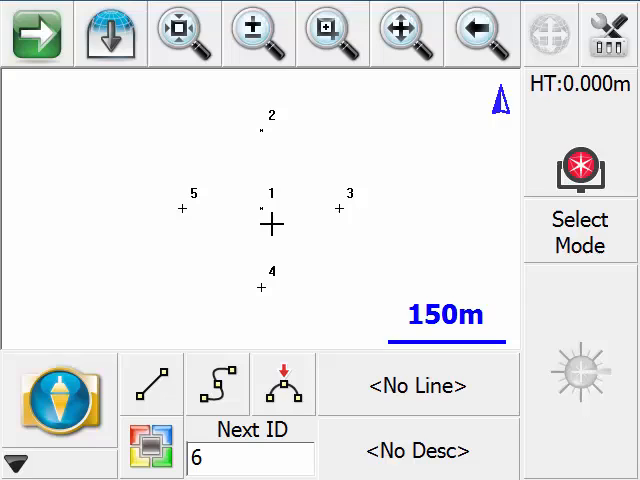
mouse_move(348, 228)
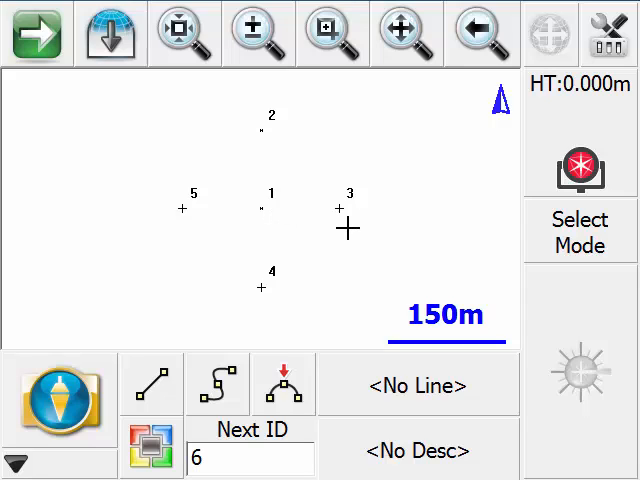
mouse_move(392, 222)
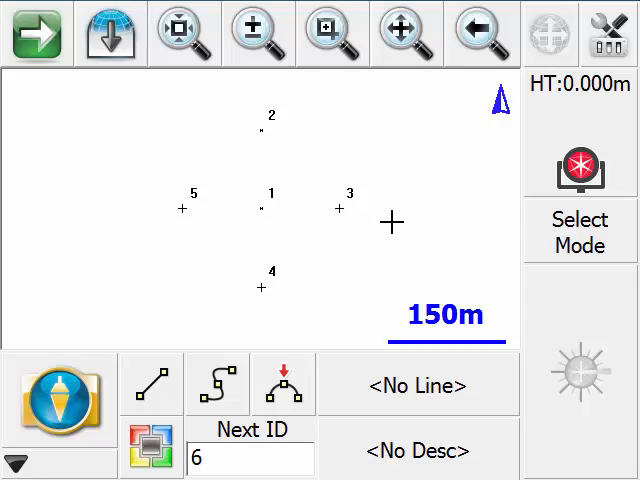
mouse_move(204, 224)
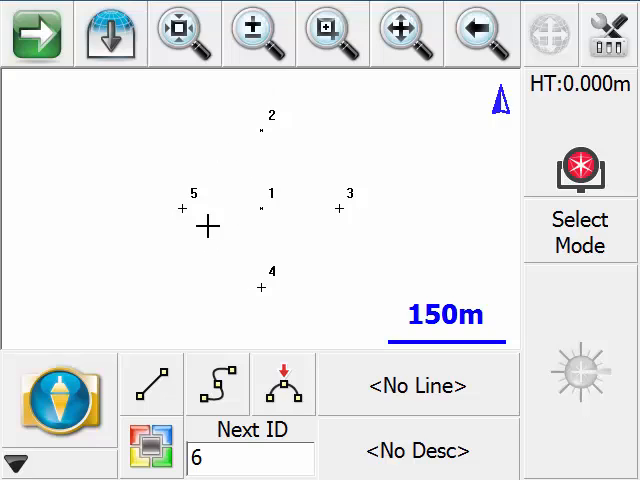
mouse_move(356, 250)
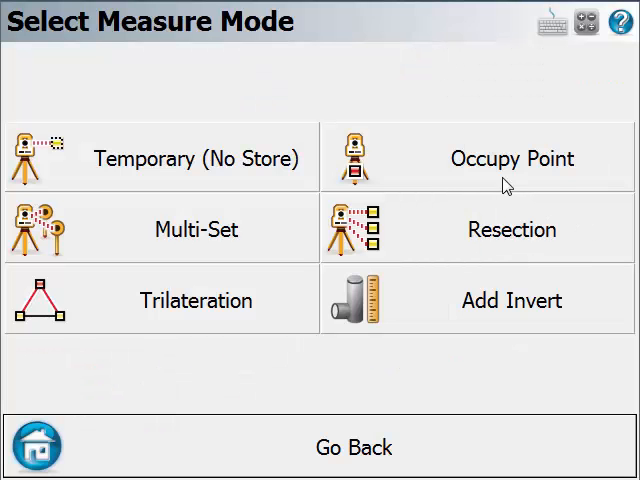
Begin an Occupy Point setup using Backsight by Multiple Points or Directions.
click(512, 158)
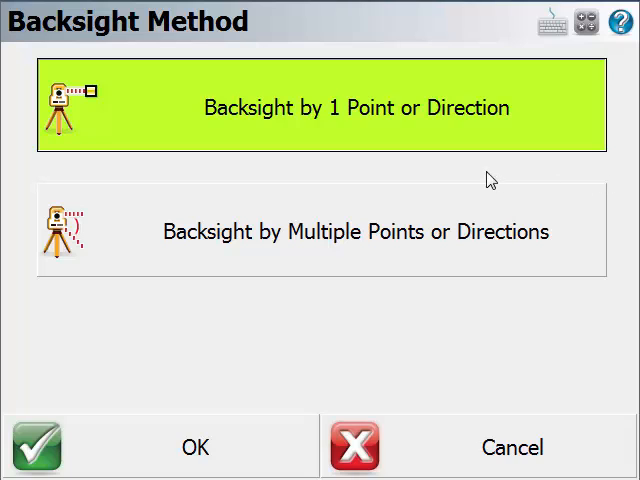
mouse_move(210, 144)
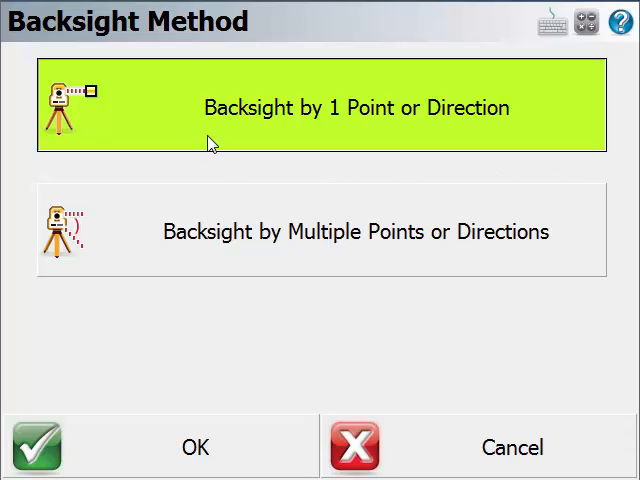
mouse_move(496, 136)
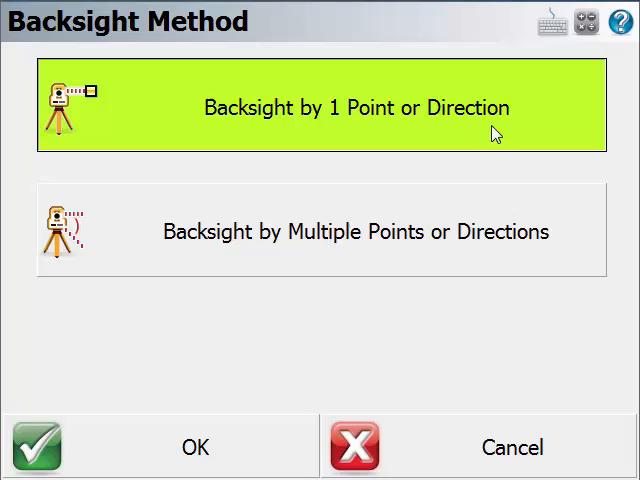
mouse_move(548, 136)
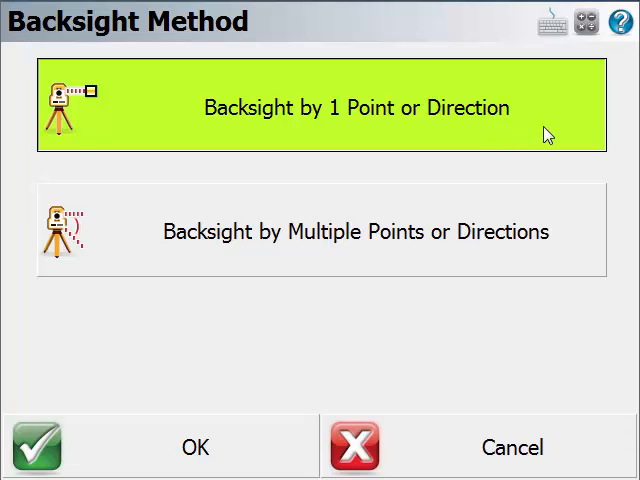
mouse_move(302, 144)
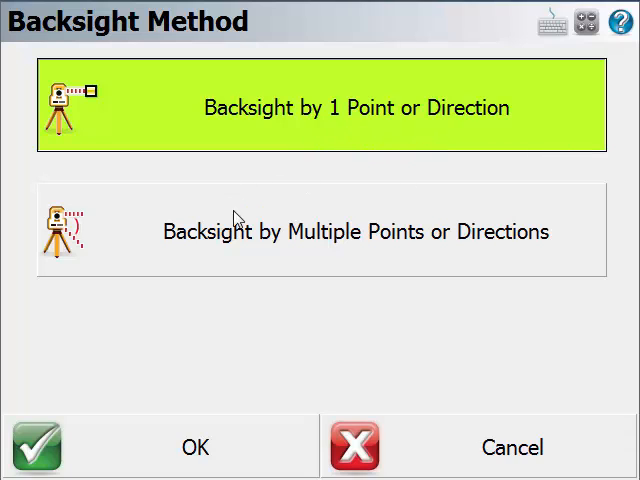
mouse_move(284, 276)
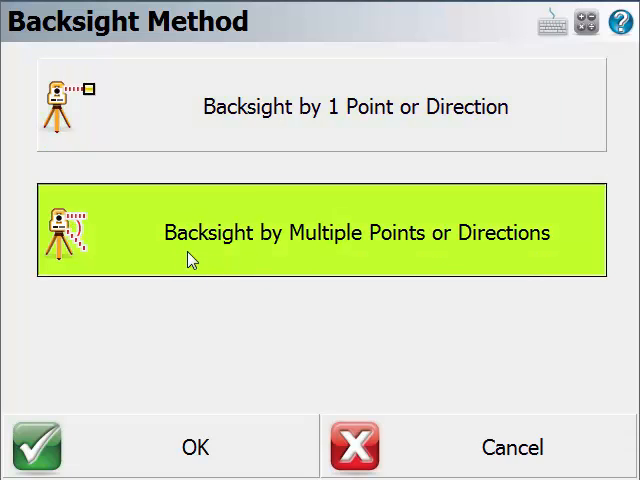
click(194, 448)
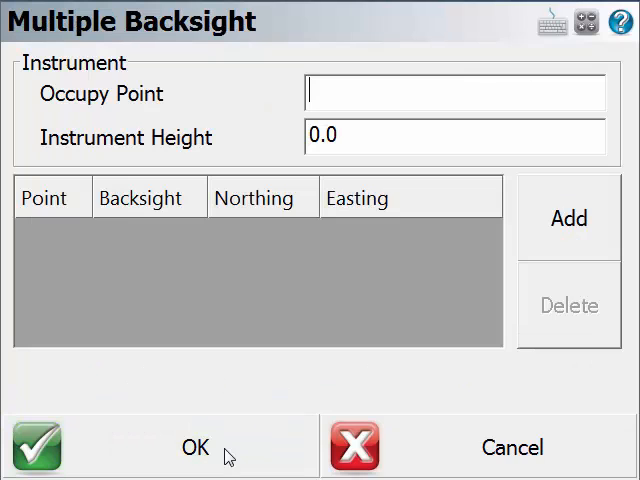
mouse_move(304, 290)
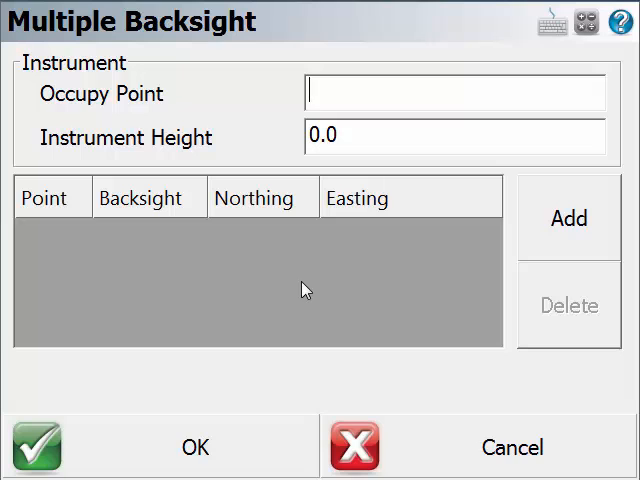
Set the occupied point to 1, picked from the map.
click(456, 92)
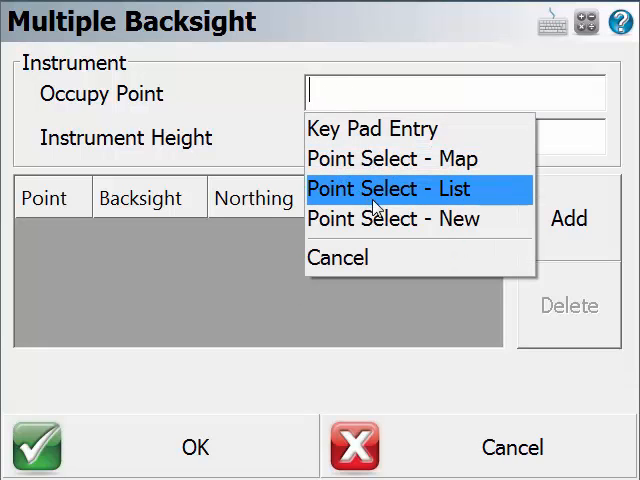
mouse_move(420, 158)
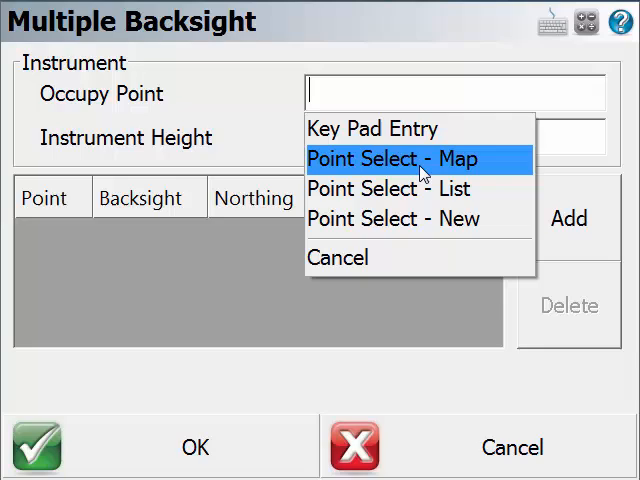
click(390, 160)
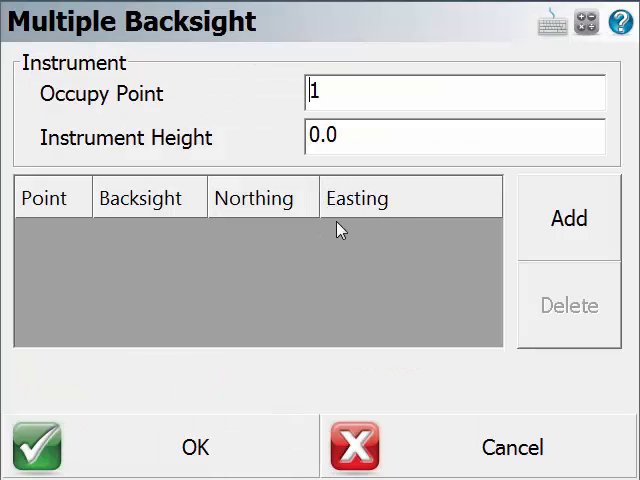
mouse_move(328, 168)
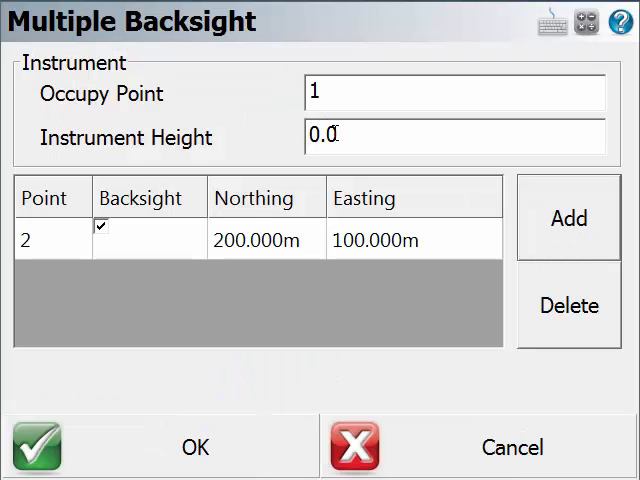
List points 2, 3 and 4 as backsights with point 3 ticked, then start observing.
click(568, 218)
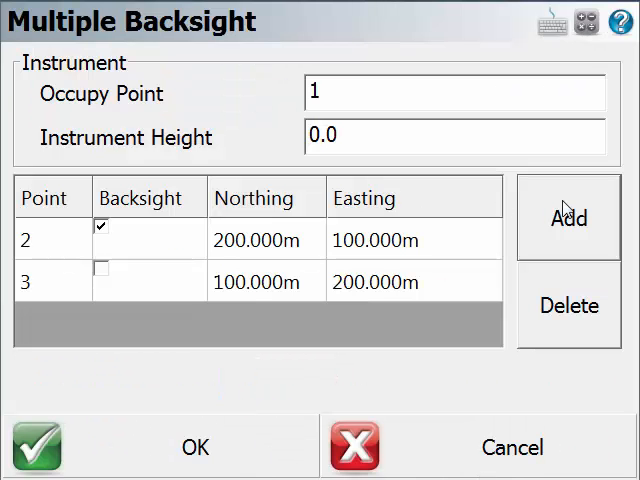
click(568, 218)
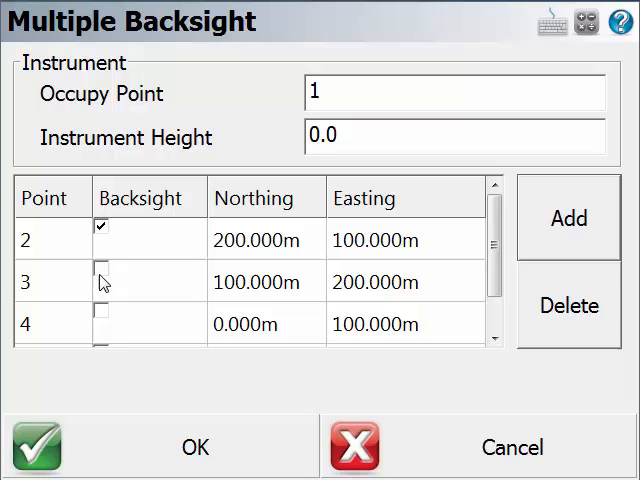
click(100, 268)
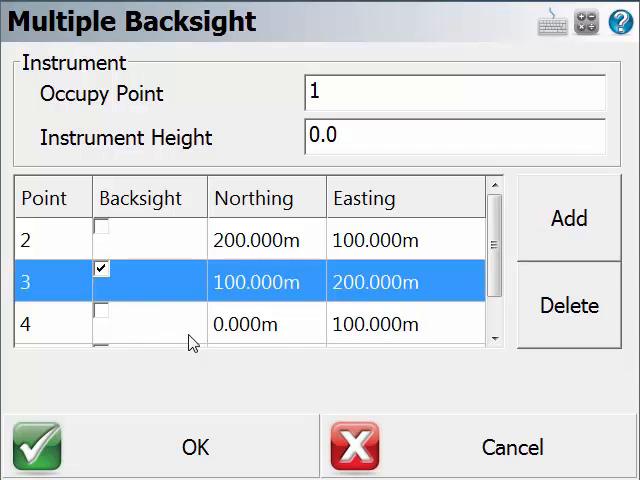
click(194, 448)
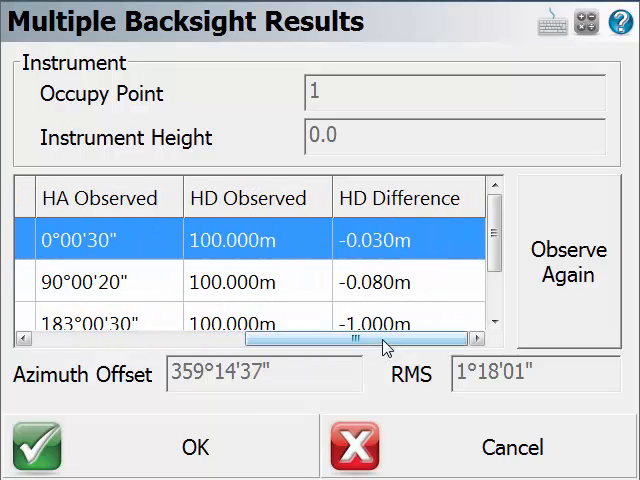
Exclude point 4 from the results, leaving azimuth offset 359°59'40" and RMS 0°00'08".
scroll(right, 3)
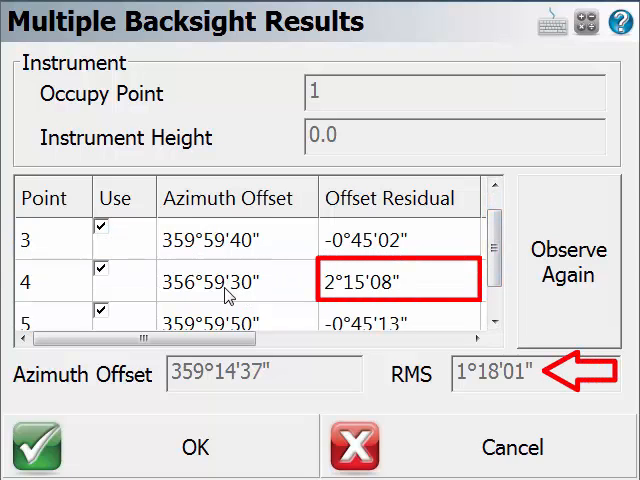
click(104, 278)
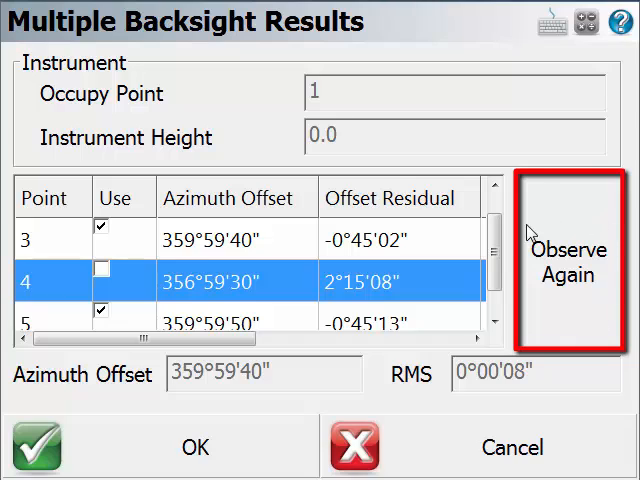
mouse_move(548, 310)
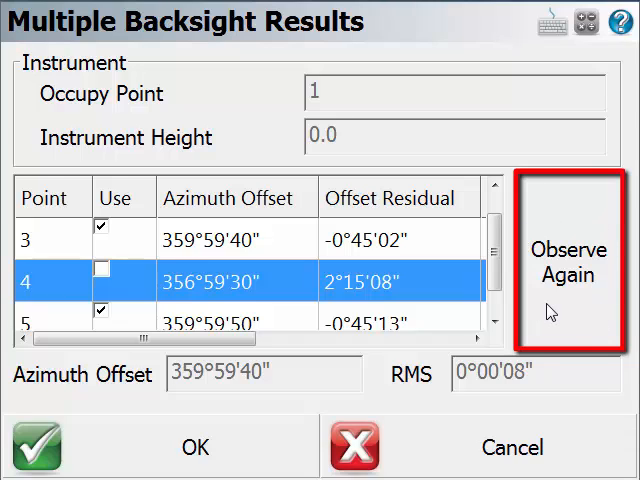
mouse_move(296, 404)
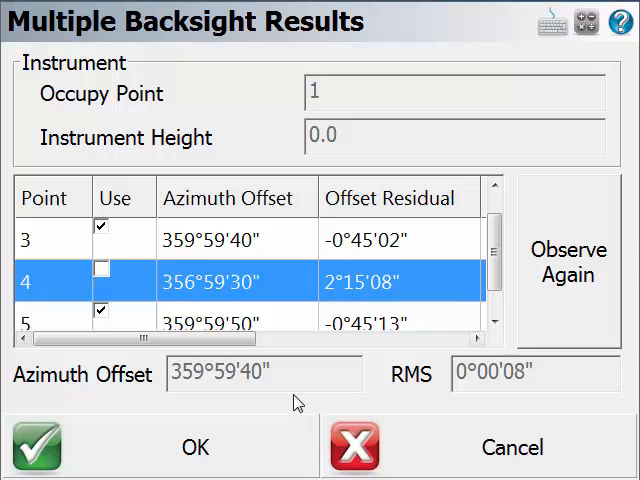
mouse_move(152, 452)
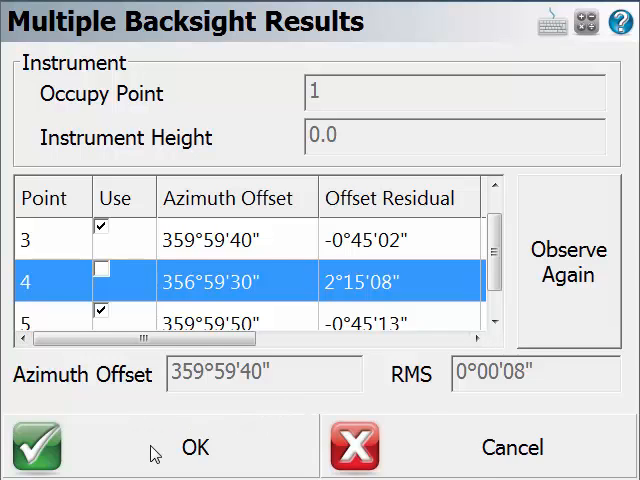
Accept the backsight results and orientation so the map shows the setup on point 1 toward point 3.
click(196, 448)
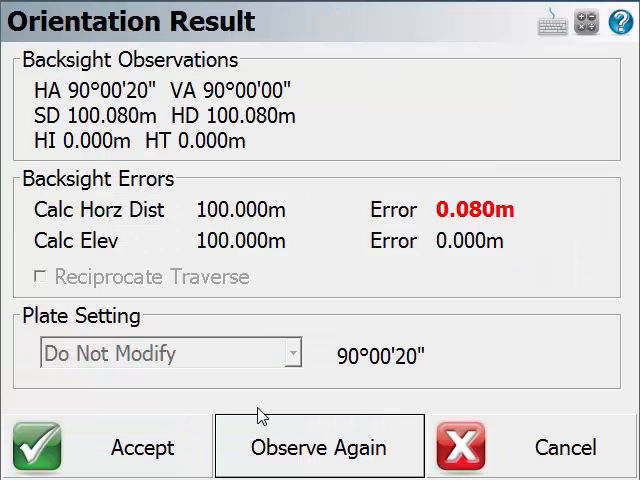
mouse_move(278, 396)
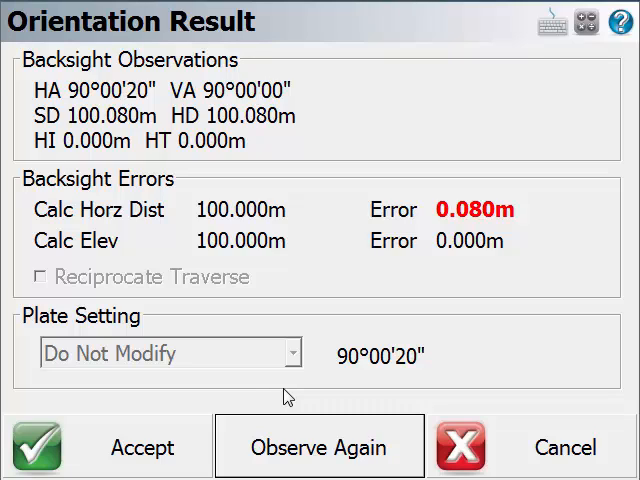
click(378, 354)
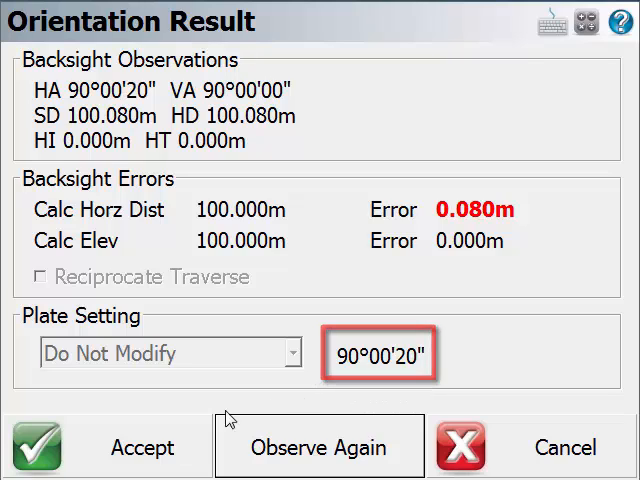
click(110, 446)
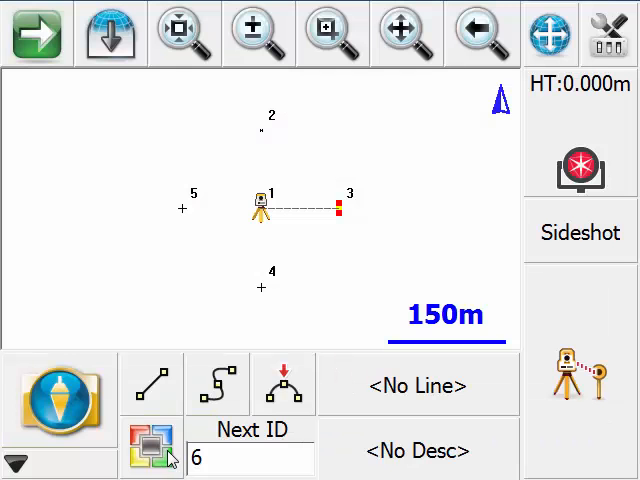